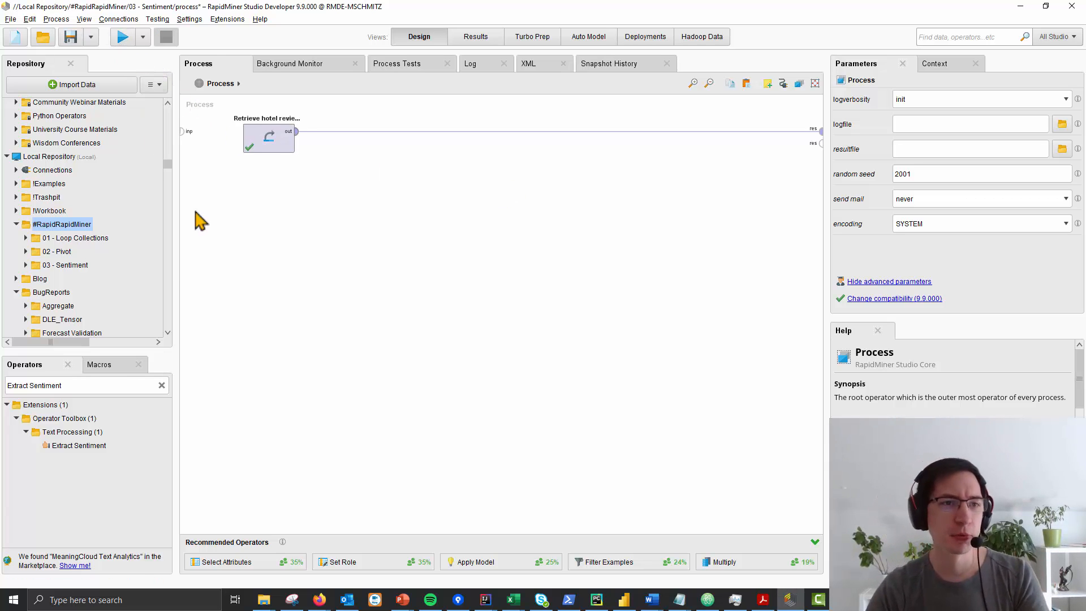
# - Run the process to load the 35,889 hotel reviews with address, rating and review text
pyautogui.click(123, 36)
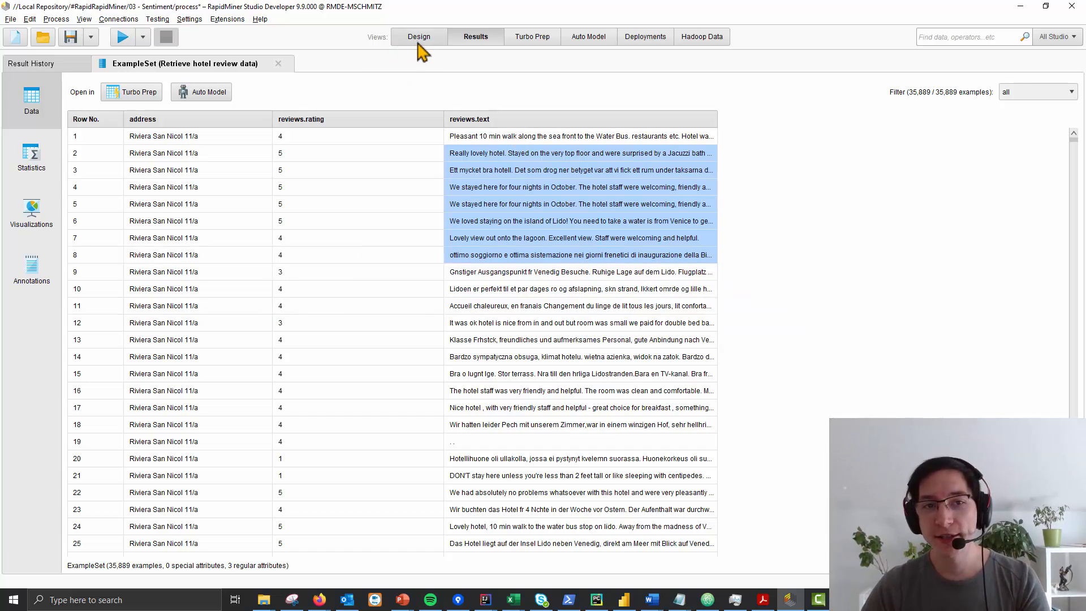
# - Insert an Extract Sentiment (vader) operator after the review data, scoring the reviews.text attribute
pyautogui.click(418, 36)
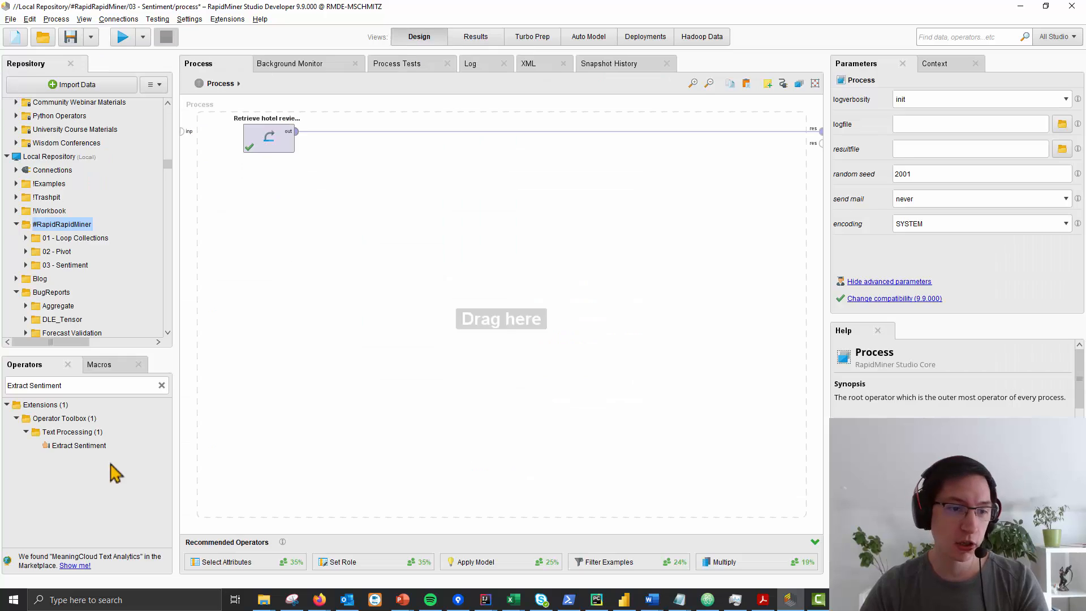
pyautogui.click(78, 445)
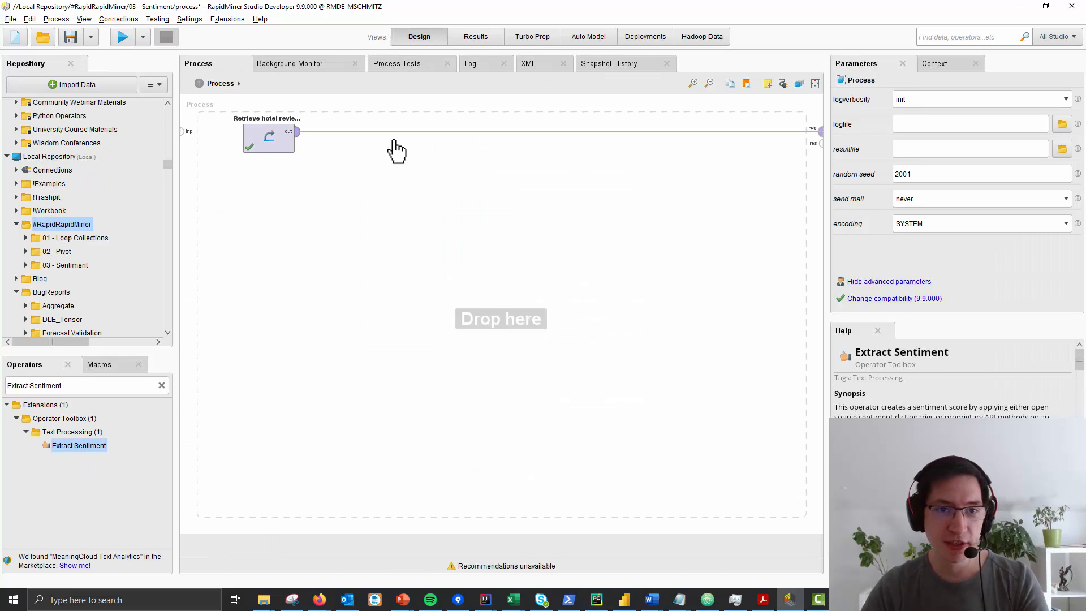
pyautogui.moveTo(78, 445); pyautogui.dragTo(382, 145)
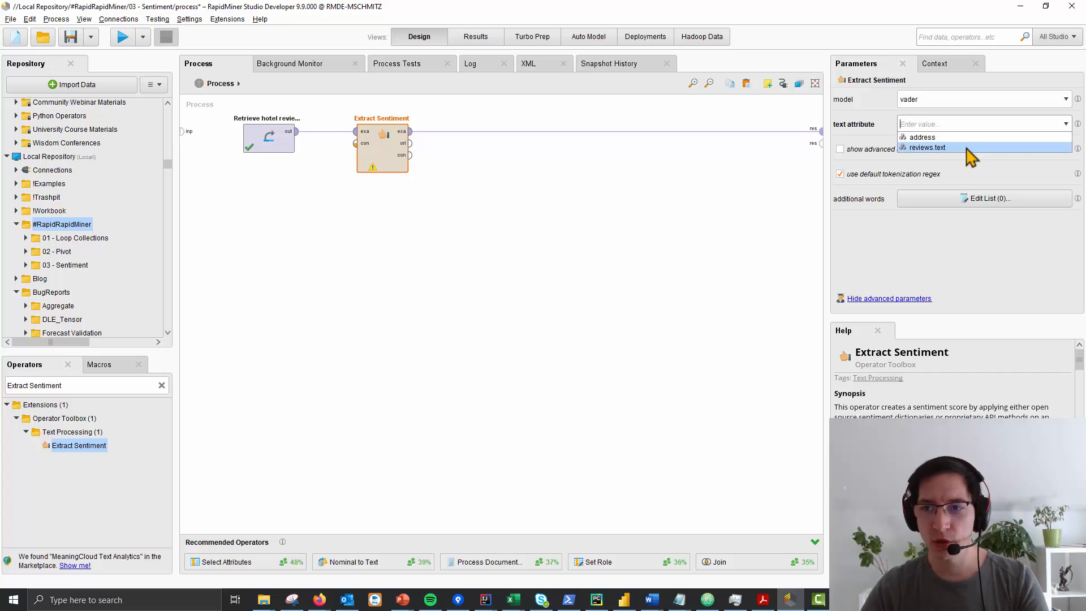
pyautogui.click(928, 147)
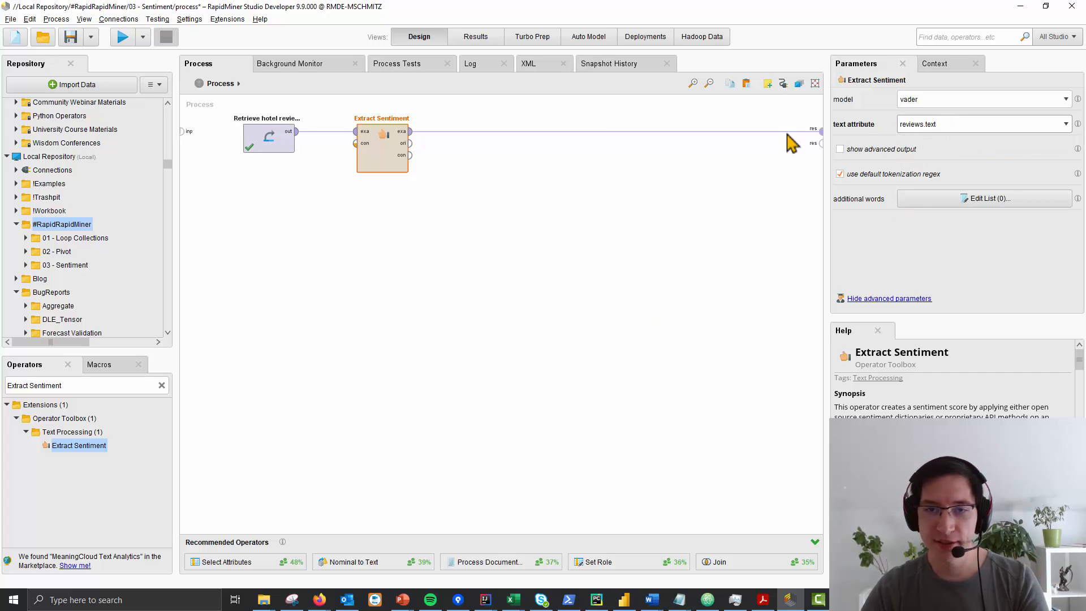
# - Run the sentiment process to get a Score column alongside address, rating and review text
pyautogui.click(123, 36)
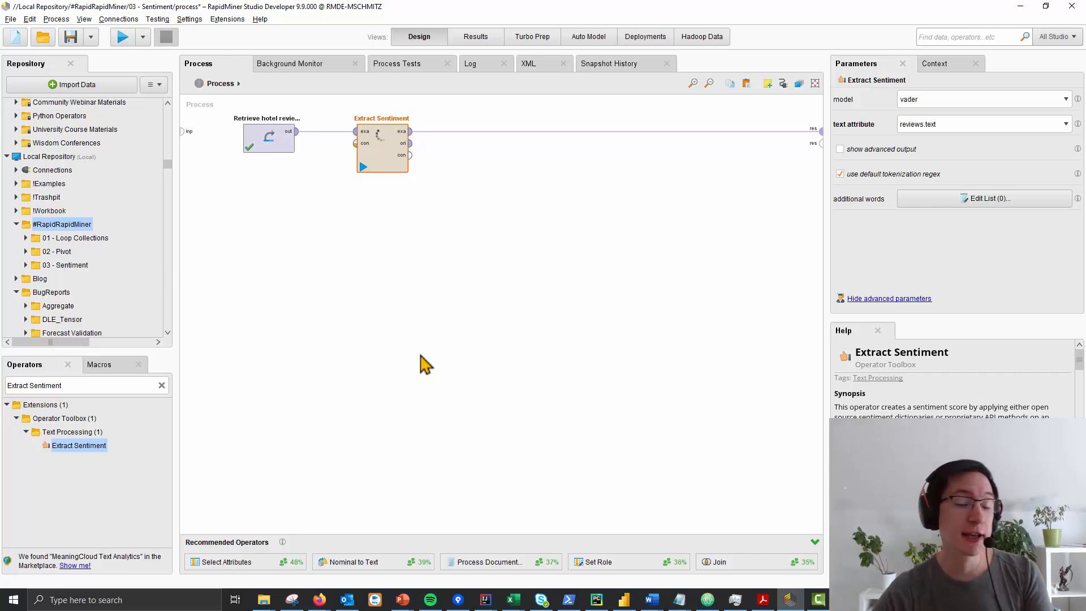
pyautogui.click(122, 37)
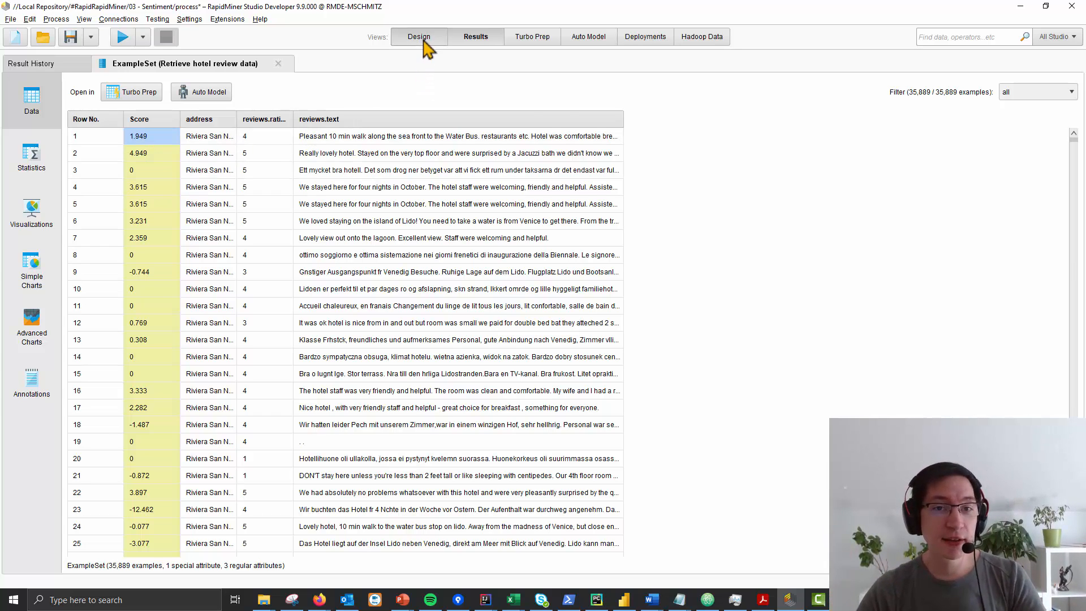
# - Enable advanced output on Extract Sentiment and rerun the process
pyautogui.click(419, 36)
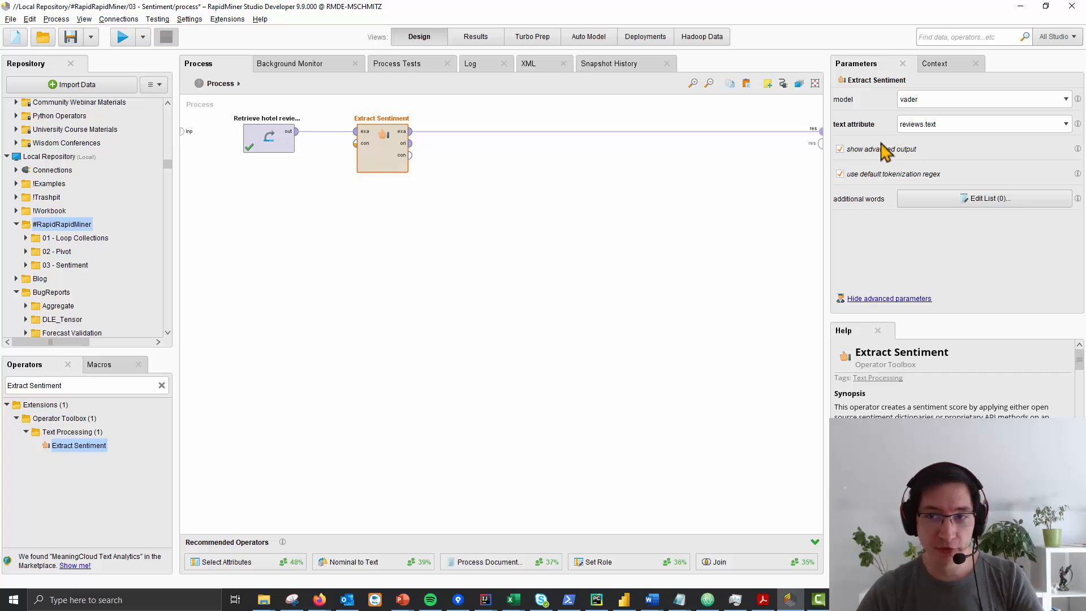
pyautogui.click(122, 36)
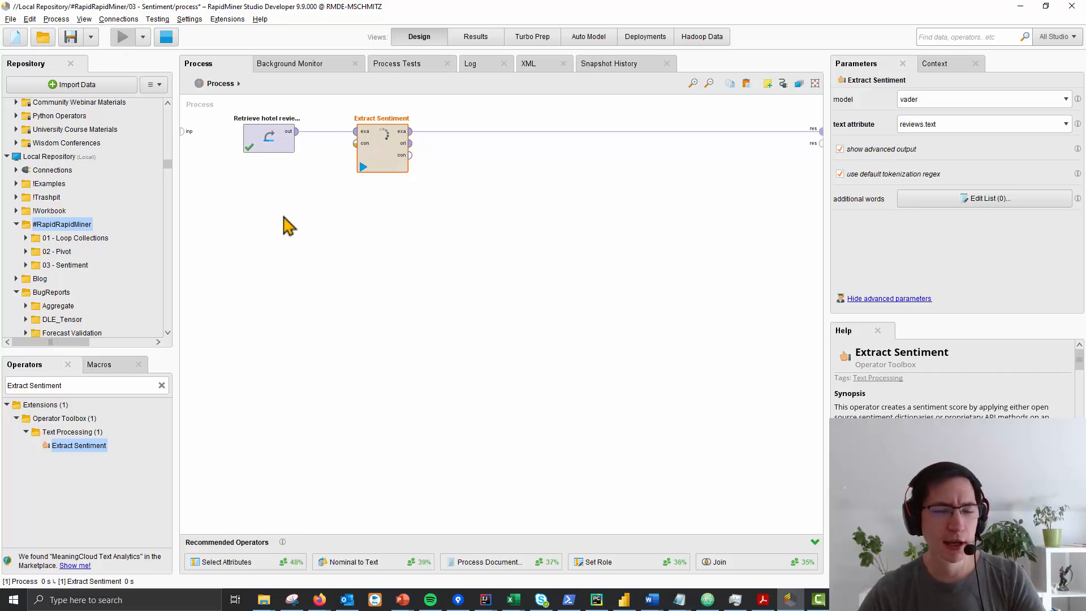
pyautogui.moveTo(332, 232)
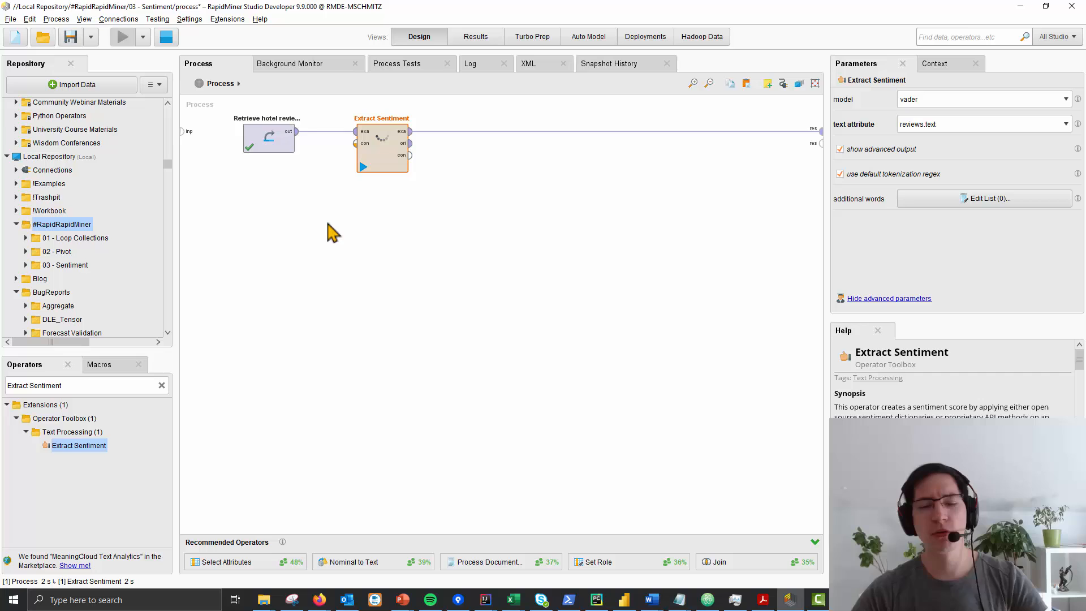